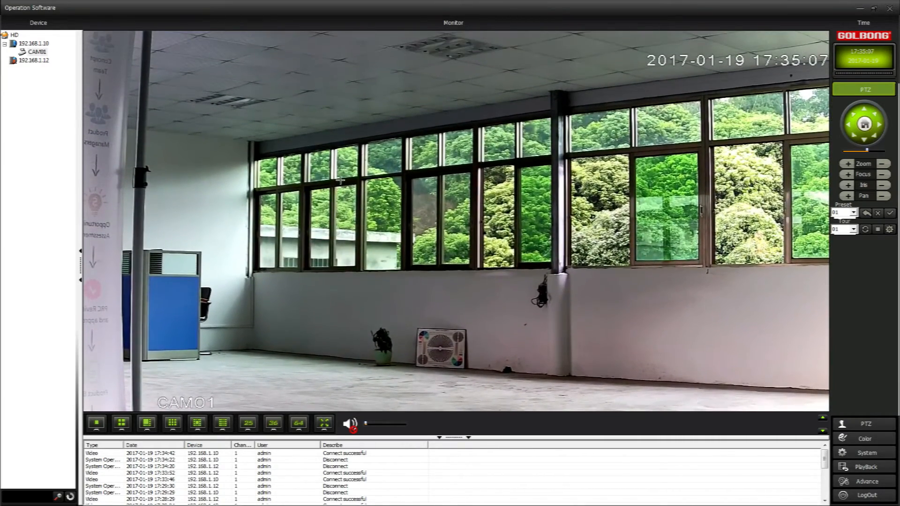
- Switch the monitor to a four-channel split with CAM01 in the first pane
{"action": "left_click", "coordinate": [121, 424]}
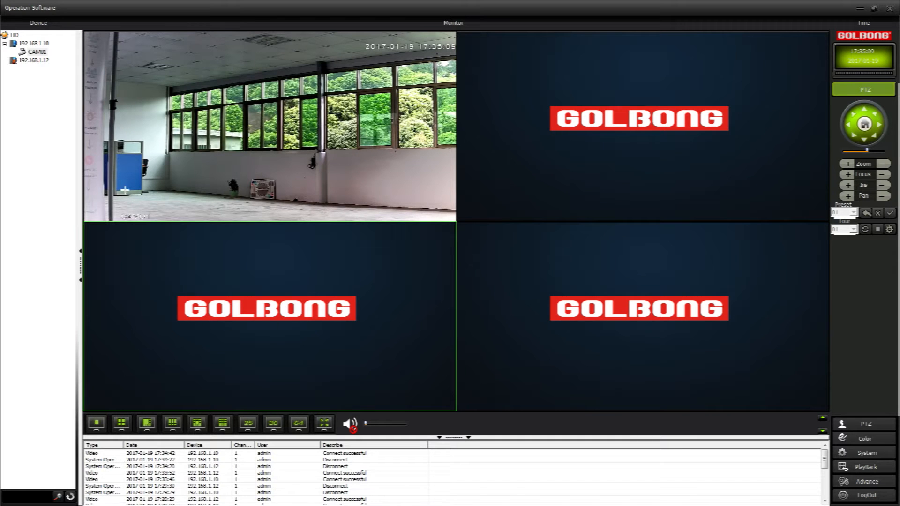
- Connect device 192.168.1.12 and show its CAM01 feed in single view
{"action": "left_click", "coordinate": [32, 60]}
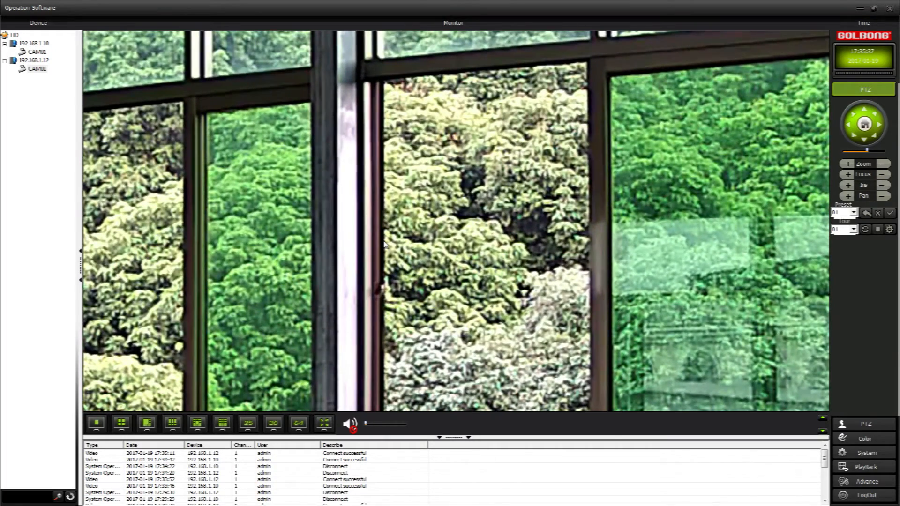
- Return to four-way split with both camera feeds stacked on the left
{"action": "left_click", "coordinate": [121, 424]}
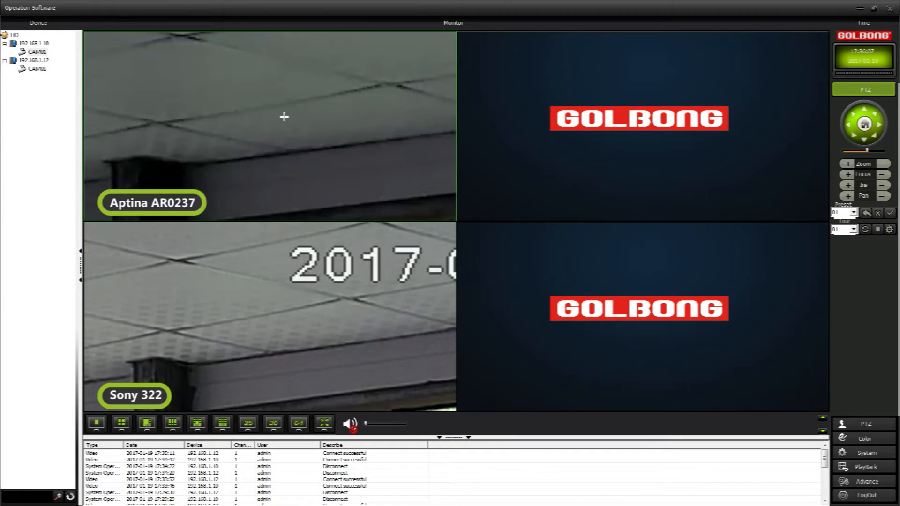
- Open Remote Config, review Camera param. day/night settings, then close the window
{"action": "left_click", "coordinate": [866, 452]}
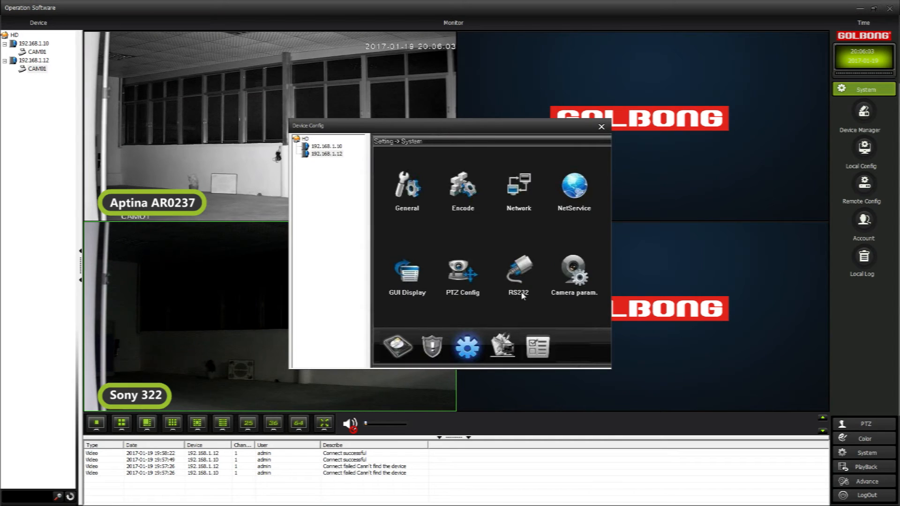
{"action": "left_click", "coordinate": [574, 270]}
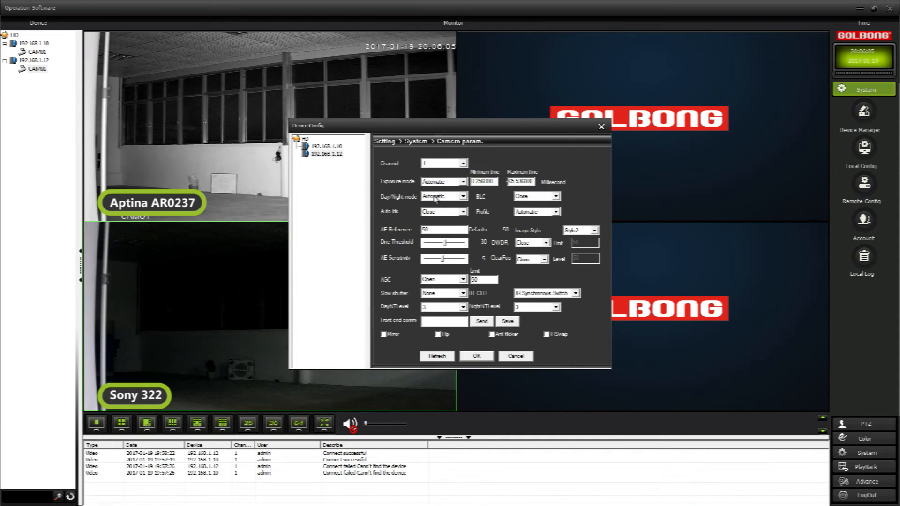
{"action": "left_click", "coordinate": [443, 197]}
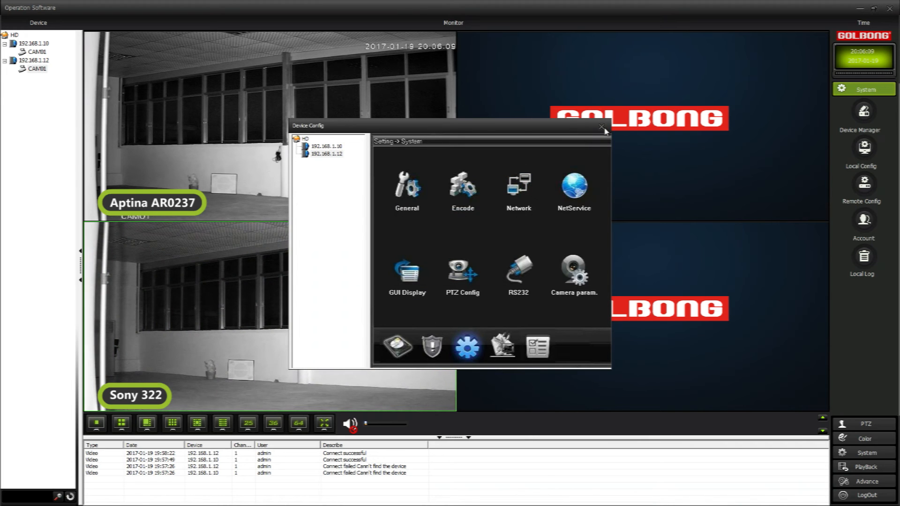
{"action": "left_click", "coordinate": [601, 126]}
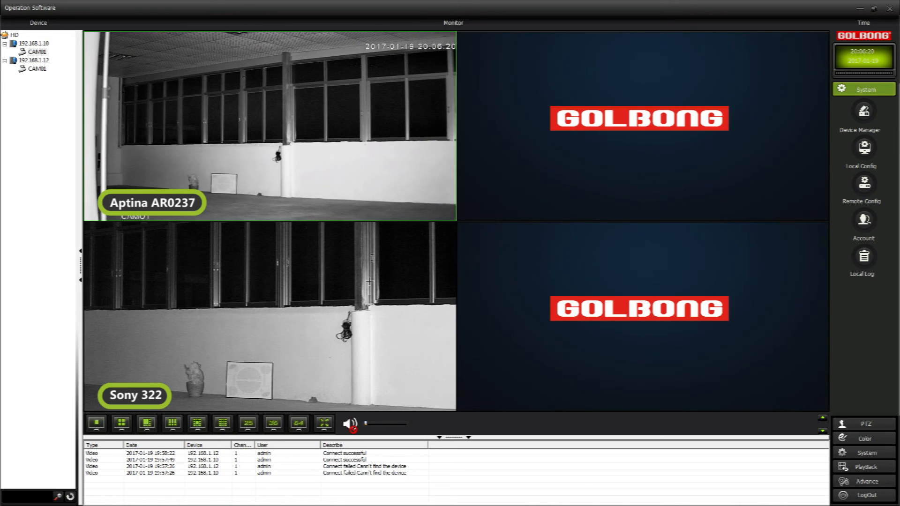
- Enlarge the Sony 322 night feed to full view, then restore the split
{"action": "left_click", "coordinate": [270, 312]}
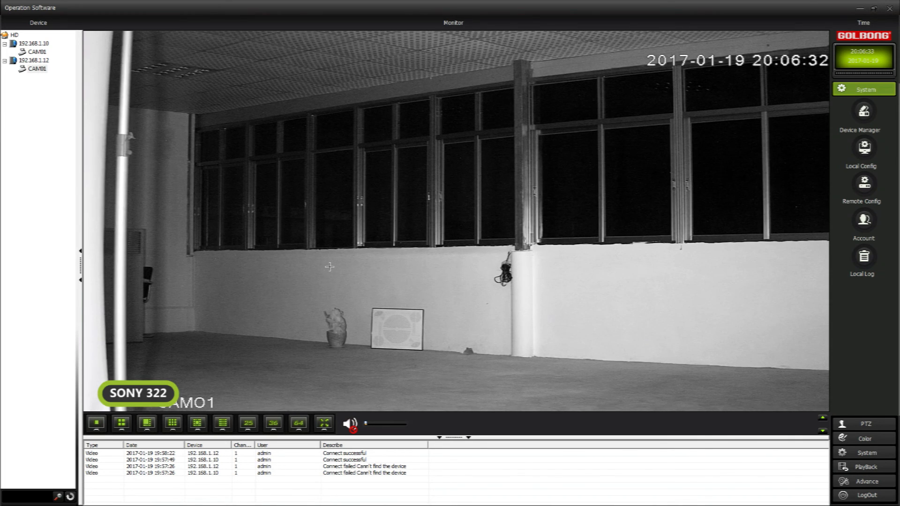
{"action": "left_click", "coordinate": [121, 424]}
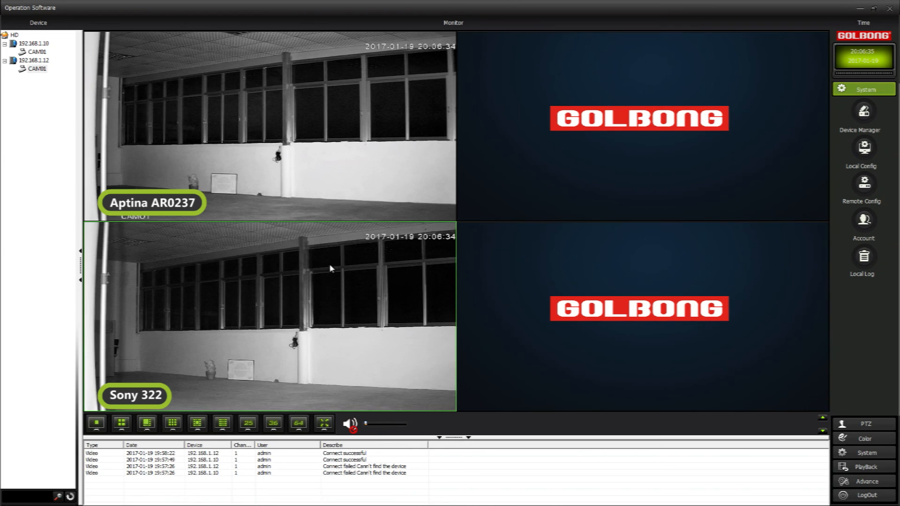